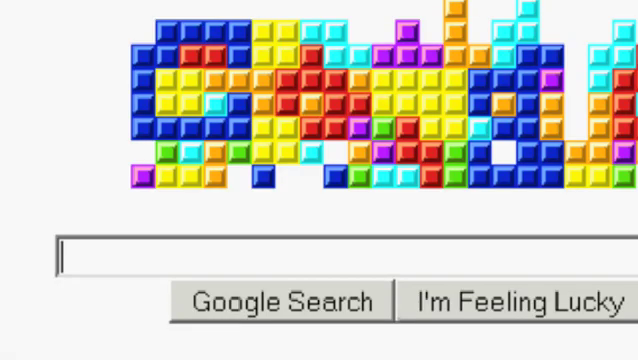
# Search Google for huffyuv and save the Huffyuv pre-built DLL package.
pyautogui.write('huffyuv')
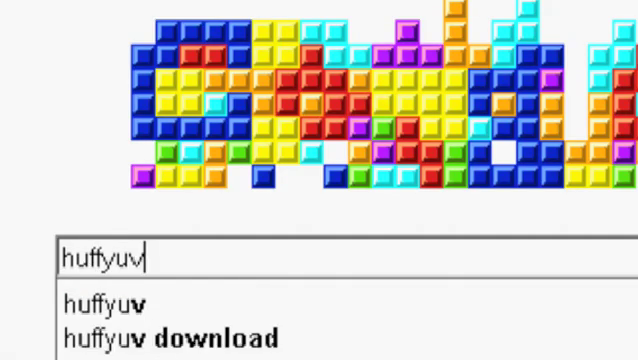
pyautogui.press('Return')
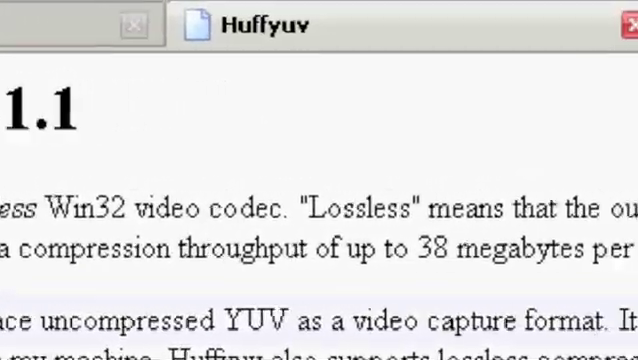
pyautogui.scroll(-3)
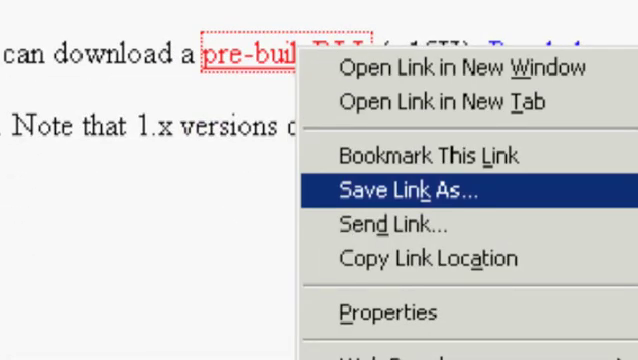
pyautogui.click(405, 188)
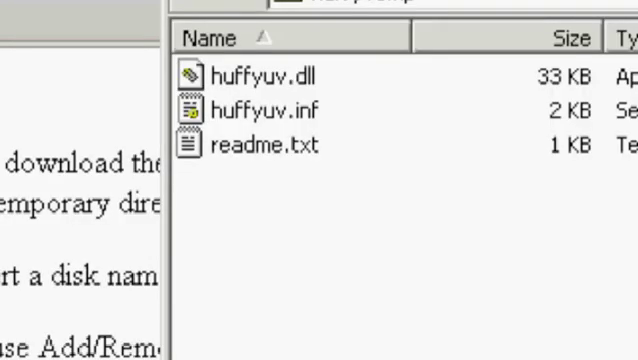
pyautogui.click(247, 107)
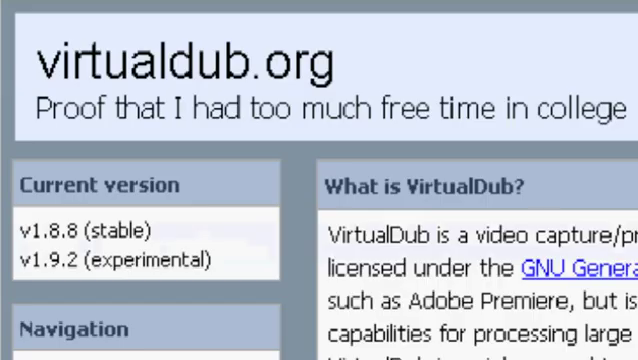
# Scroll the VirtualDub SourceForge downloads down to the Release build 1.8.8 section.
pyautogui.scroll(-3)
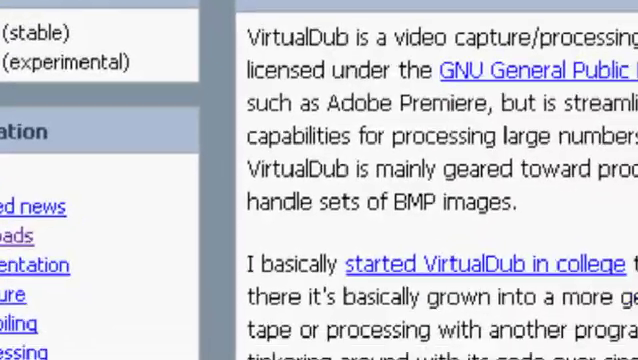
pyautogui.scroll(-3)
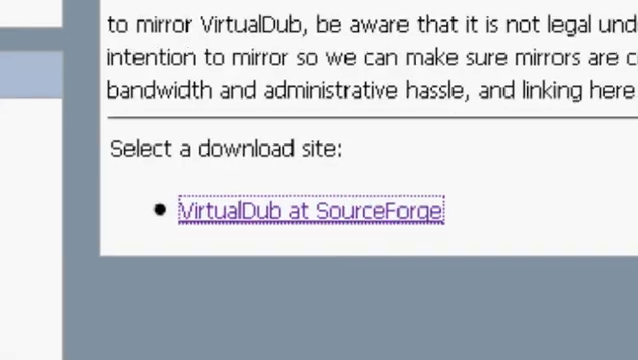
pyautogui.scroll(-3)
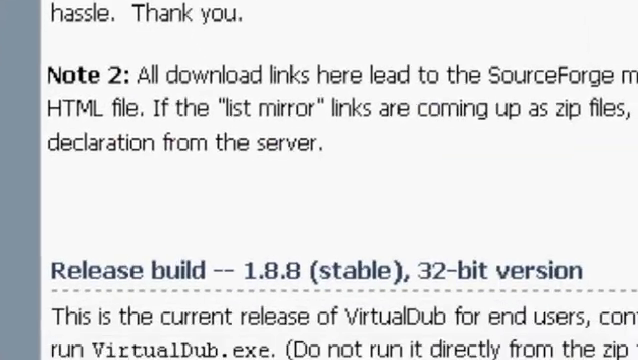
pyautogui.scroll(-3)
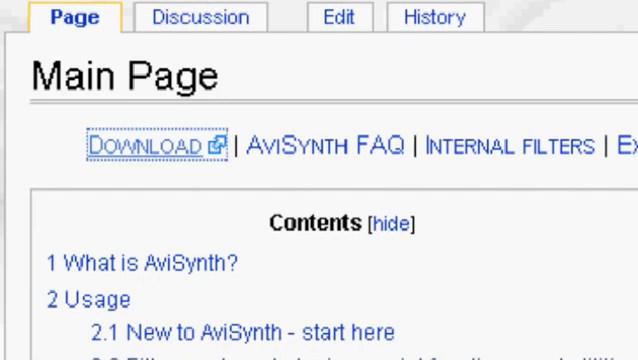
# Go to the AviSynth download page and download Avisynth_258.exe.
pyautogui.click(147, 144)
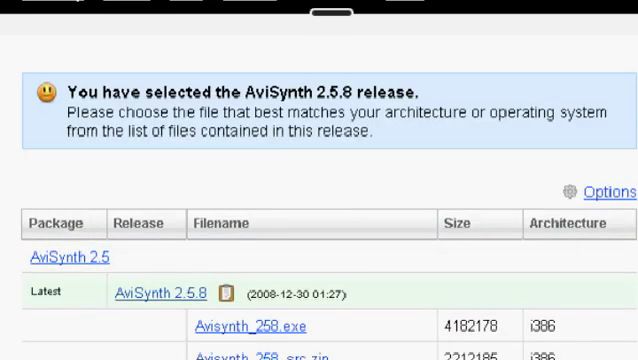
pyautogui.click(256, 326)
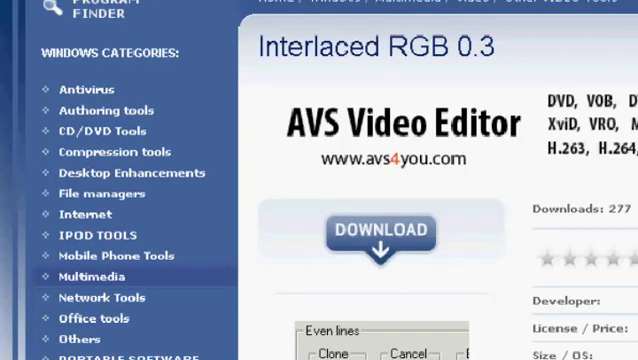
# Start the Interlaced RGB 0.3 download and scroll the free download page.
pyautogui.click(372, 232)
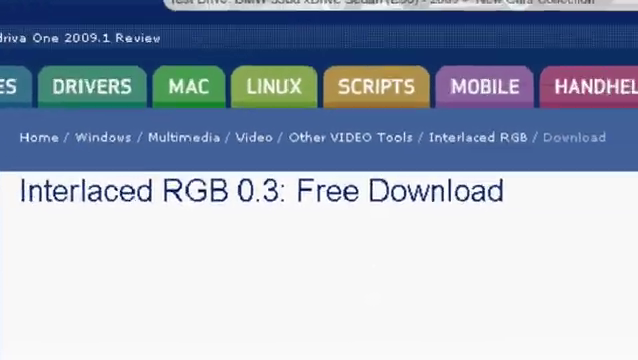
pyautogui.scroll(-3)
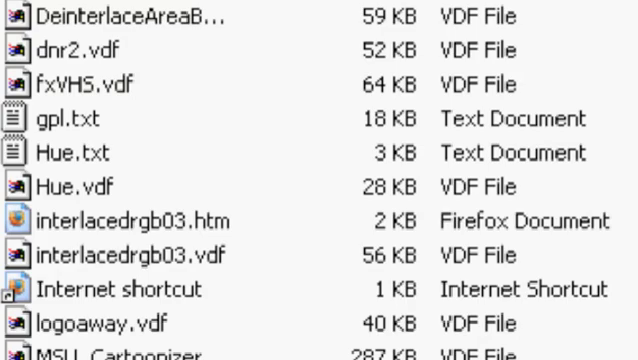
# Select interlacedrgb03.vdf in the plugins folder and open it.
pyautogui.click(120, 251)
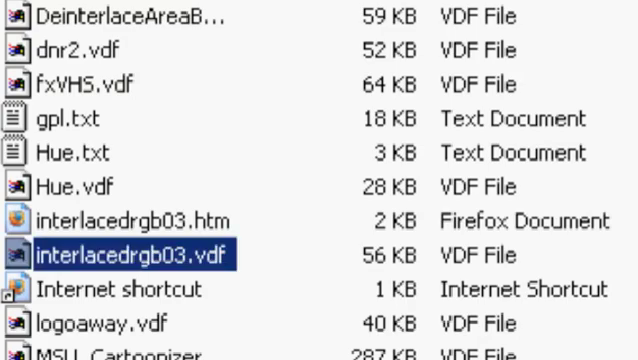
pyautogui.doubleClick(130, 244)
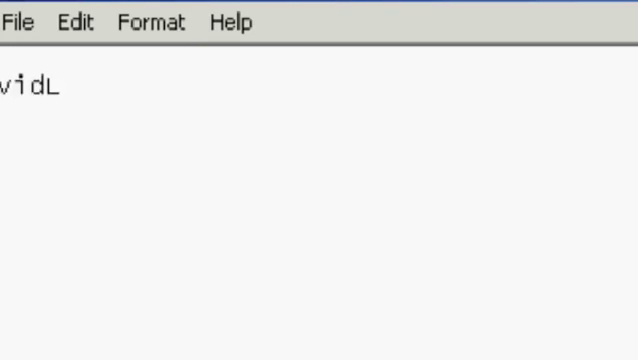
# Write the line vidL=AVISource("C:/testLeft.avi").
pyautogui.write('=AVI')
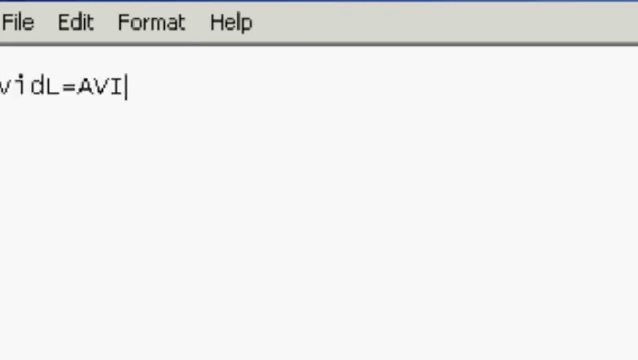
pyautogui.write('Source')
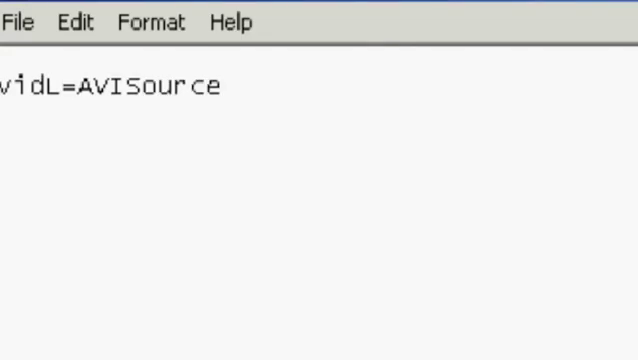
pyautogui.write('(')
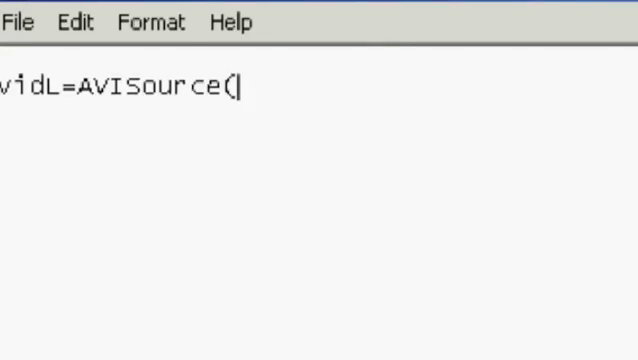
pyautogui.write('"C')
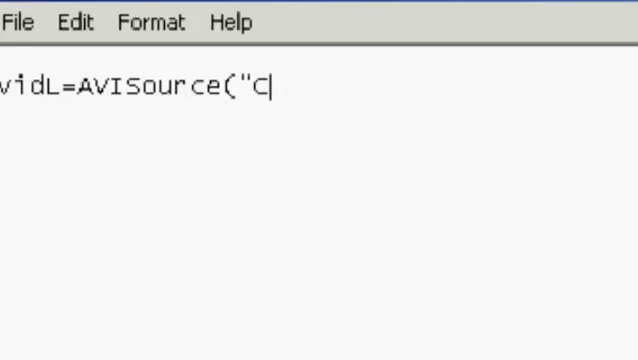
pyautogui.write(':/')
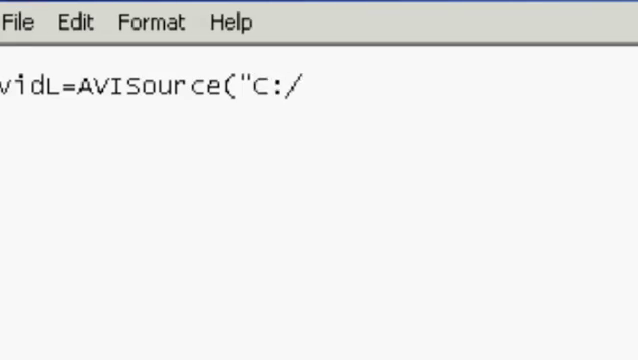
pyautogui.write('testLef')
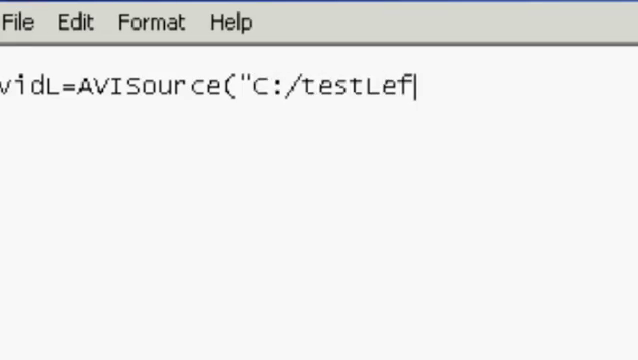
pyautogui.write('t.avi')
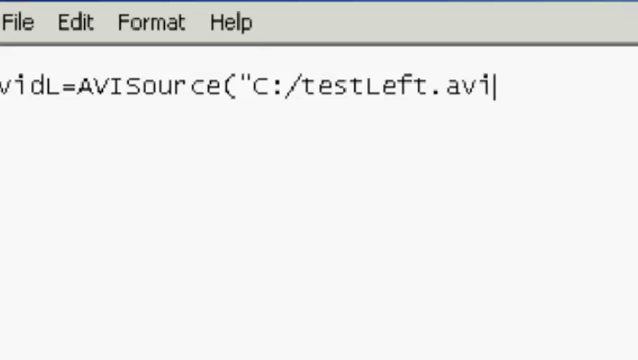
pyautogui.write('"')
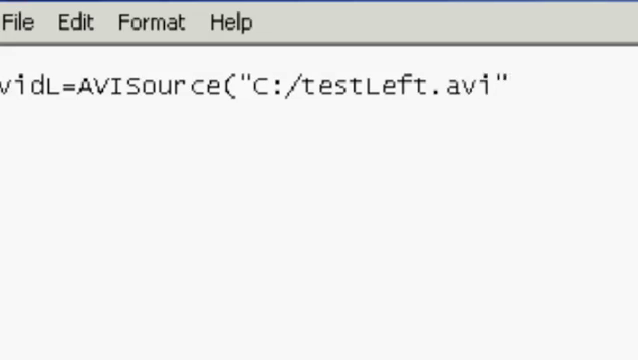
pyautogui.write(')')
pyautogui.write('vidR')
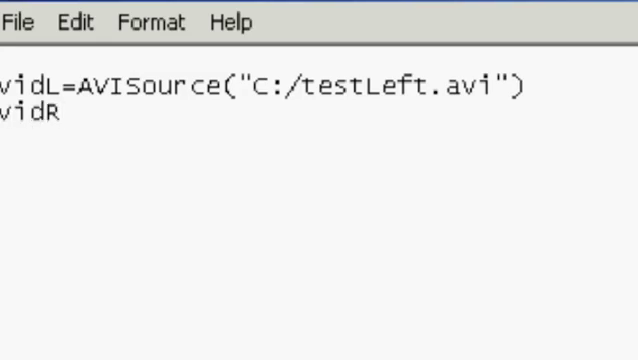
# Add the line vidR=AVISource("C:/testRight.avi").
pyautogui.write('=AV')
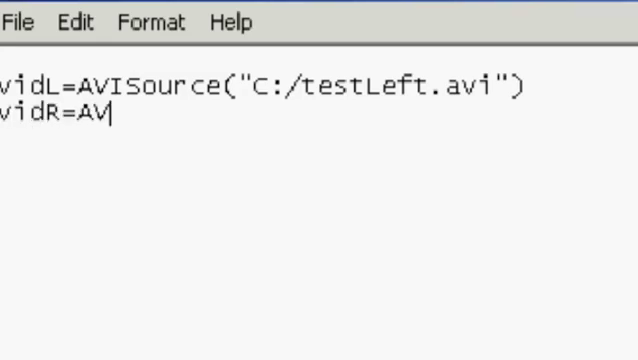
pyautogui.write('ISource')
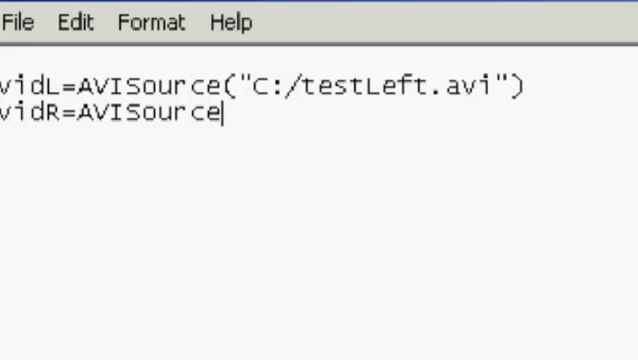
pyautogui.write('("')
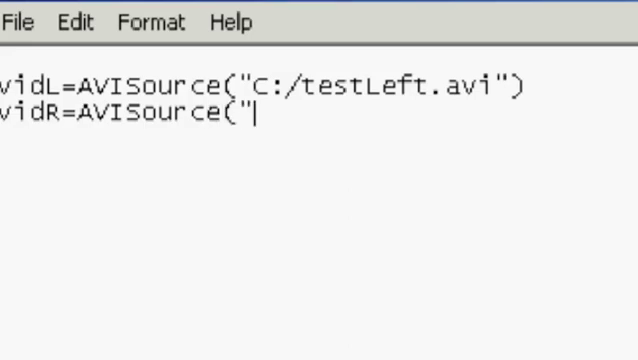
pyautogui.write('C:/')
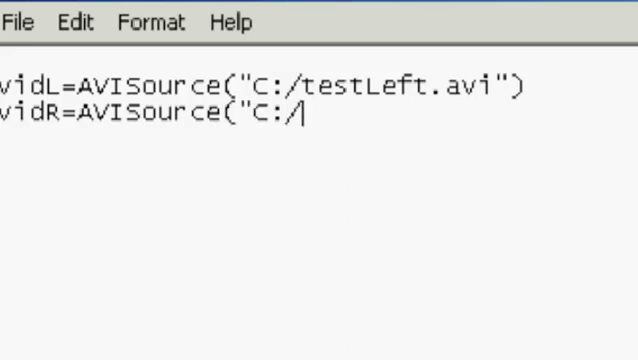
pyautogui.write('testRi')
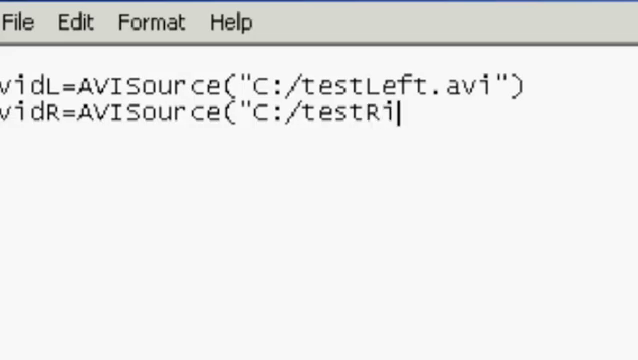
pyautogui.write('ght.a')
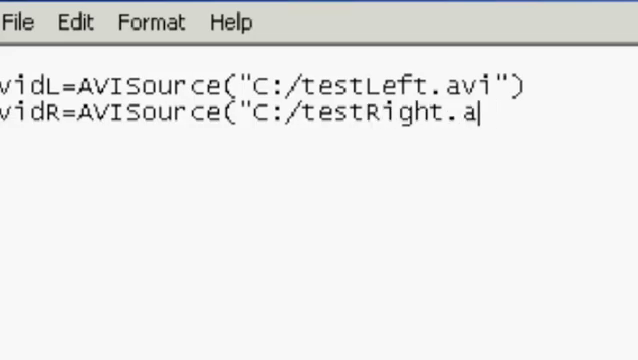
pyautogui.write('vi"')
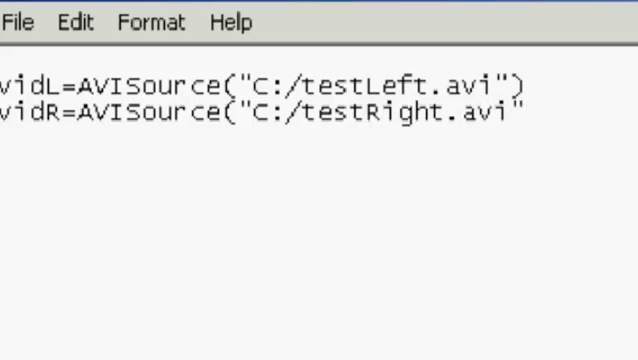
pyautogui.write(')')
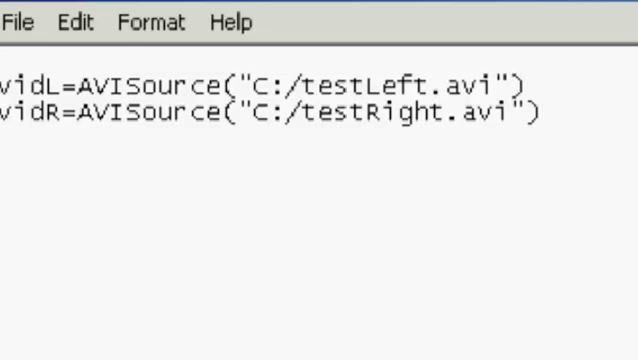
# Add the final line StackHorizontal(vidL,vidR).
pyautogui.write('Stack')
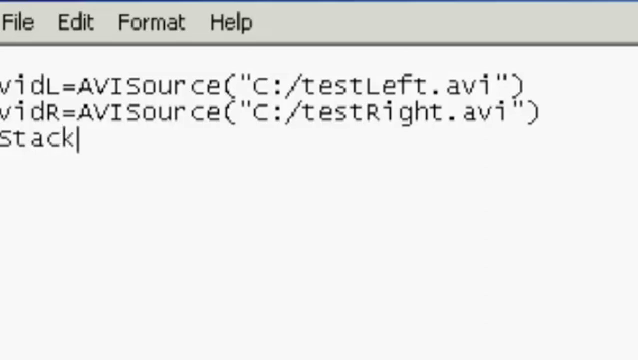
pyautogui.write('Horizont')
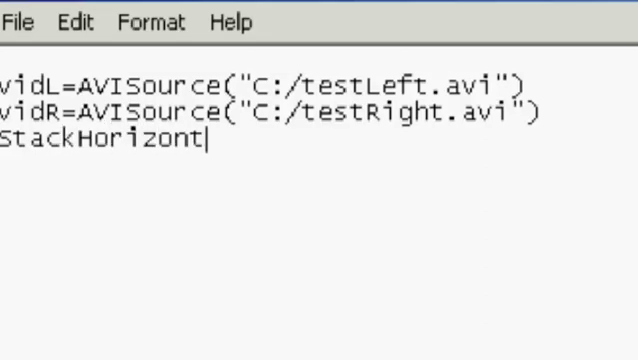
pyautogui.write('al')
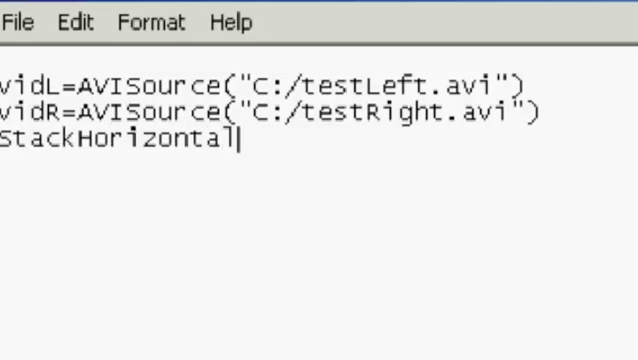
pyautogui.write('(vid')
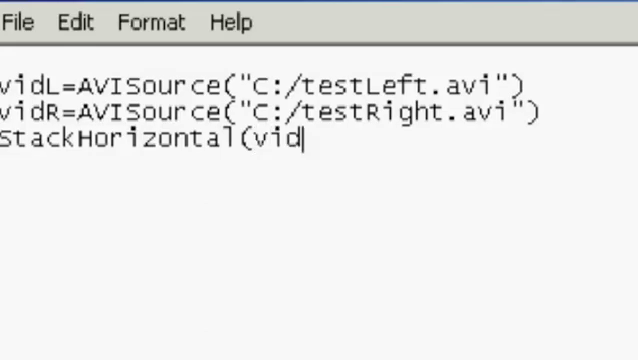
pyautogui.write('L')
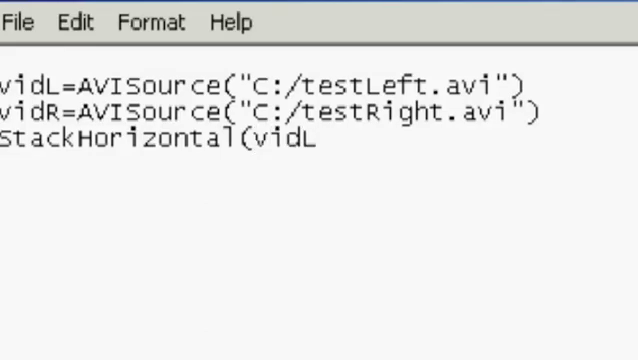
pyautogui.write(',vid')
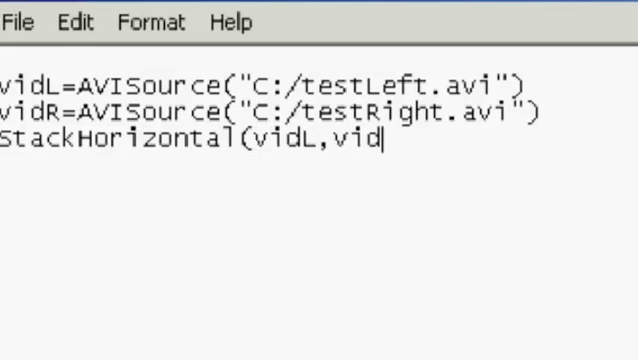
pyautogui.write('R')
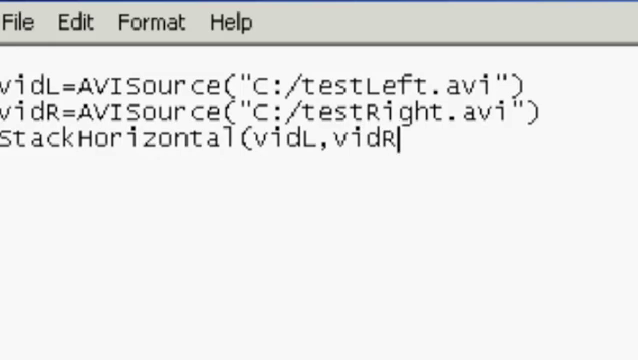
pyautogui.write(')')
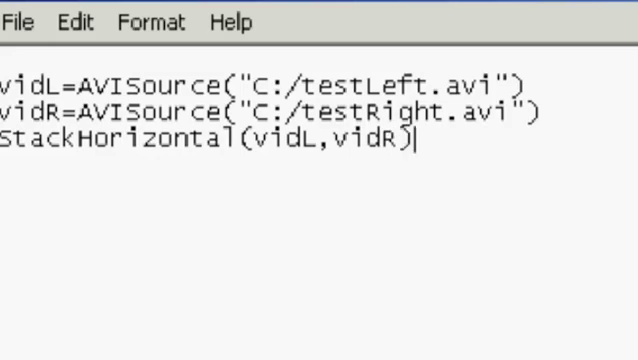
# Save the Notepad script with the file name test3D.avs.
pyautogui.click(20, 20)
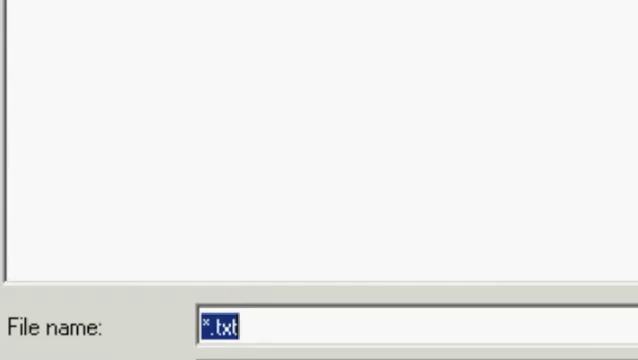
pyautogui.write('test')
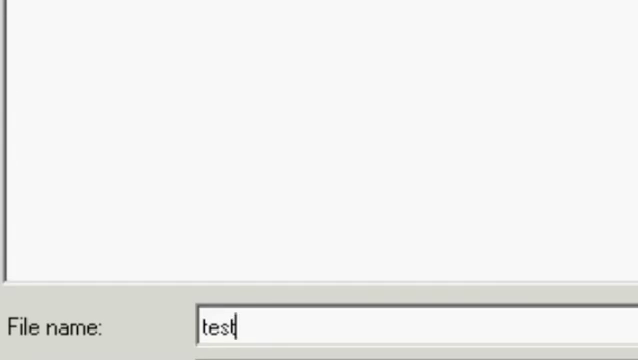
pyautogui.write('3')
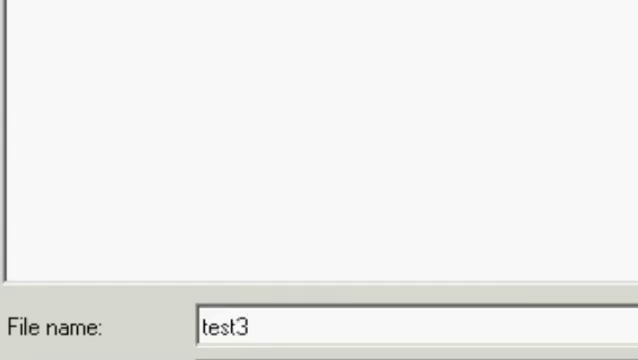
pyautogui.write('D')
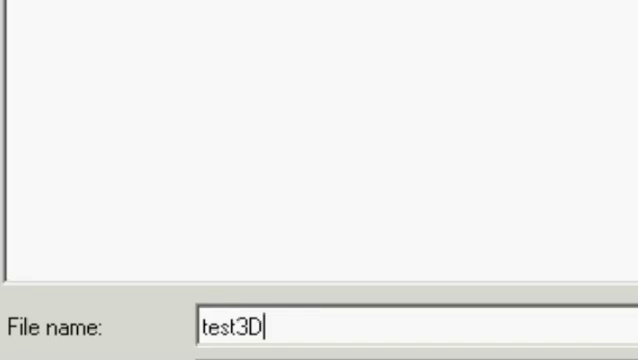
pyautogui.write('.avs')
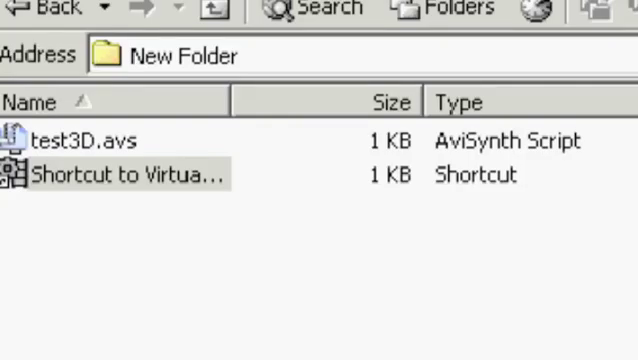
# Launch VirtualDub from the folder shortcut and load the test3D.avs script.
pyautogui.doubleClick(120, 175)
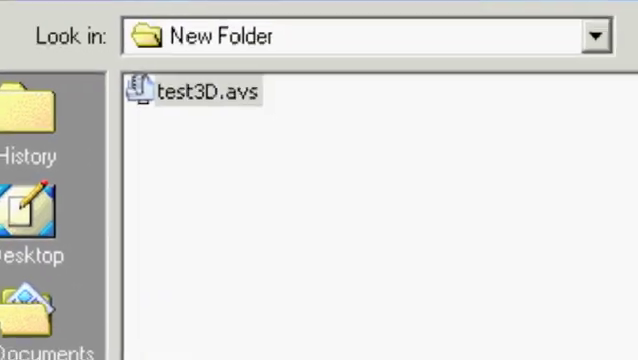
pyautogui.doubleClick(195, 93)
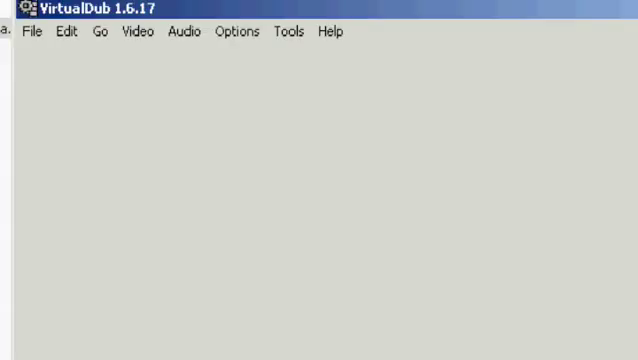
pyautogui.click(133, 31)
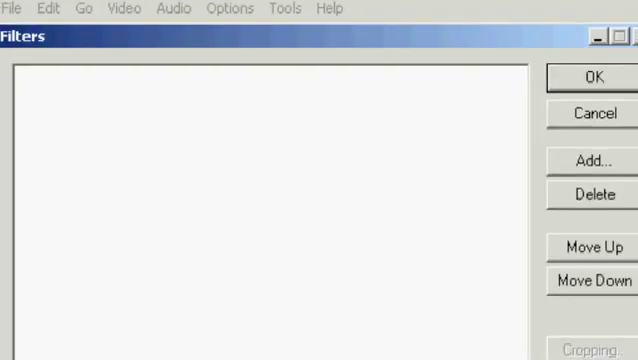
# Add a Deinterlace filter set to 'Blend fields together (best)'.
pyautogui.click(593, 160)
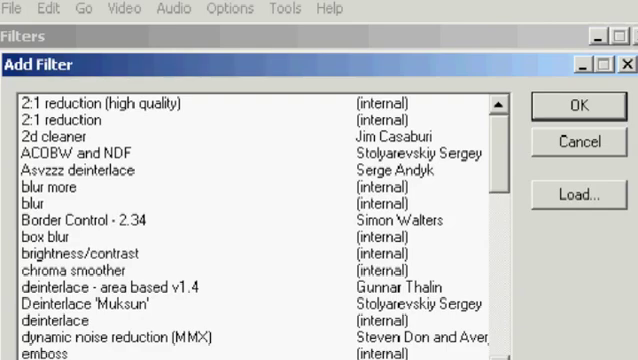
pyautogui.scroll(-3)
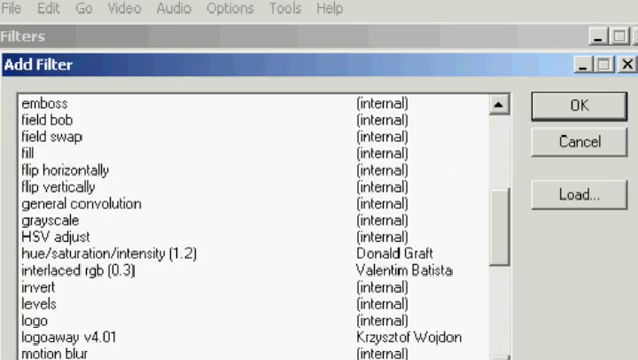
pyautogui.scroll(3)
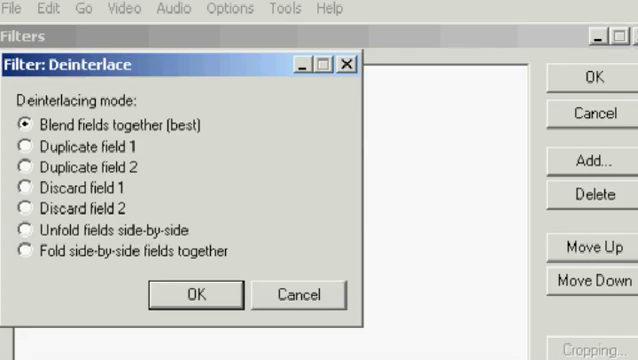
pyautogui.click(194, 294)
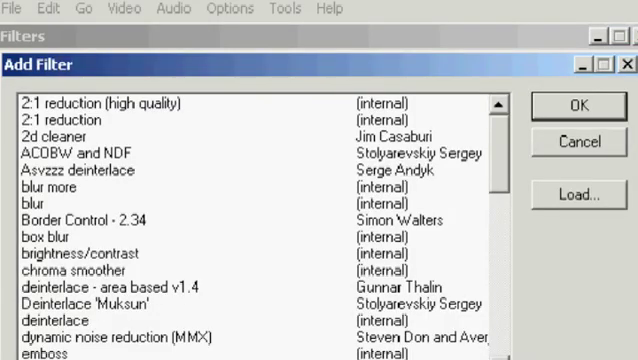
pyautogui.scroll(-3)
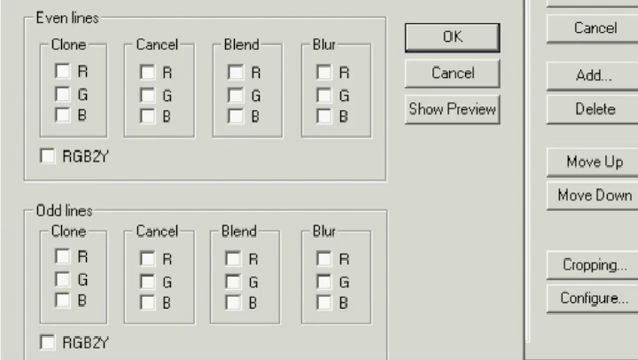
# Add Interlaced RGB with RGB2Y on odd lines, then one with Clone G even, Clone B odd.
pyautogui.click(42, 339)
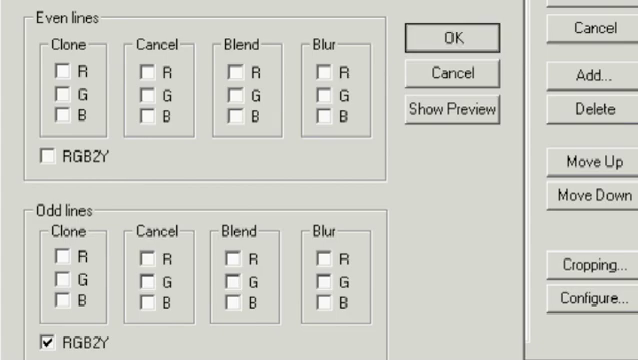
pyautogui.click(452, 38)
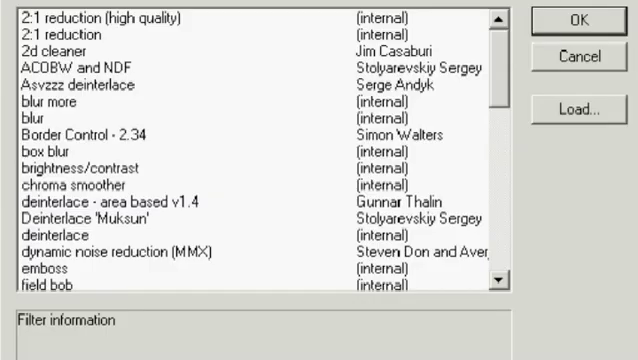
pyautogui.scroll(-3)
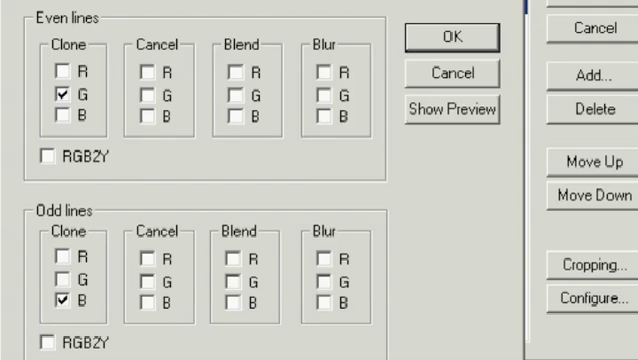
pyautogui.click(454, 37)
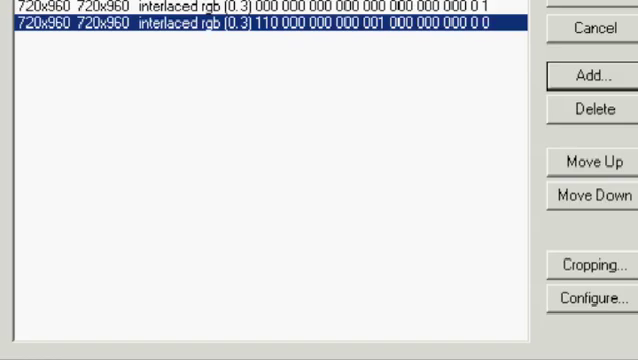
# Add a Resize filter with new width 720 and new height 480.
pyautogui.click(584, 73)
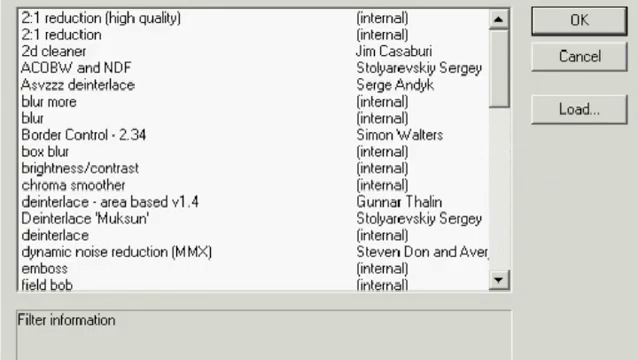
pyautogui.scroll(-3)
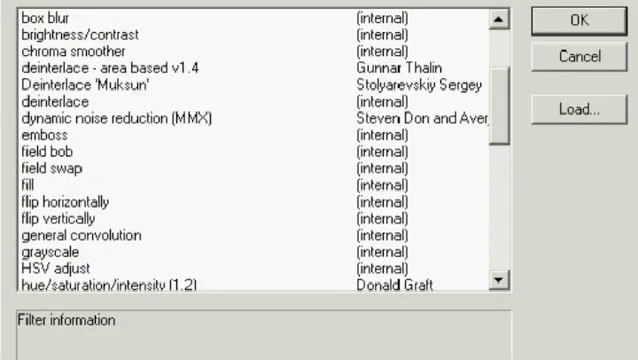
pyautogui.scroll(-3)
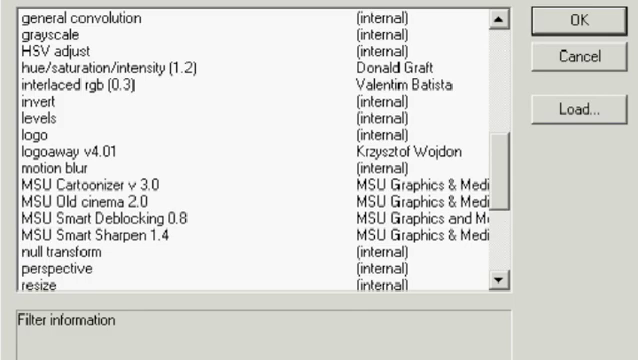
pyautogui.scroll(-3)
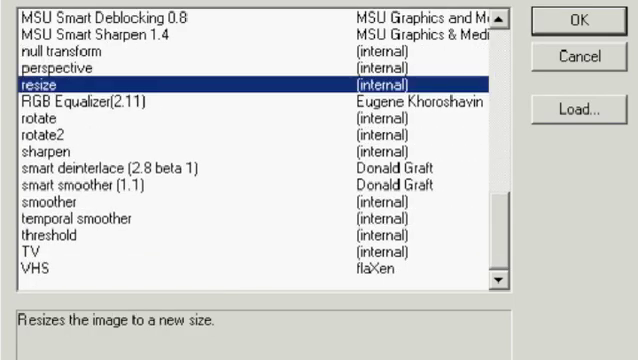
pyautogui.click(580, 26)
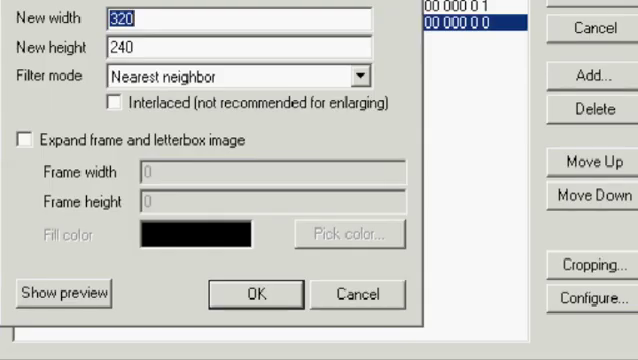
pyautogui.write('72')
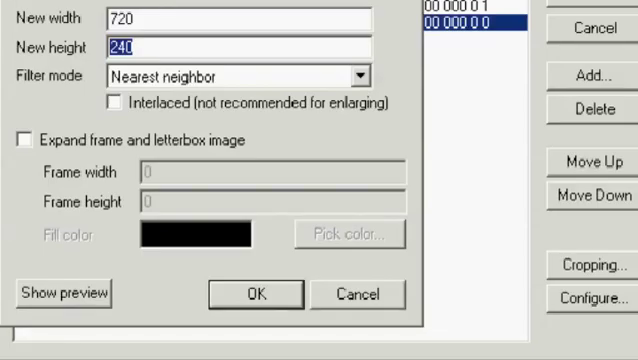
pyautogui.write('480')
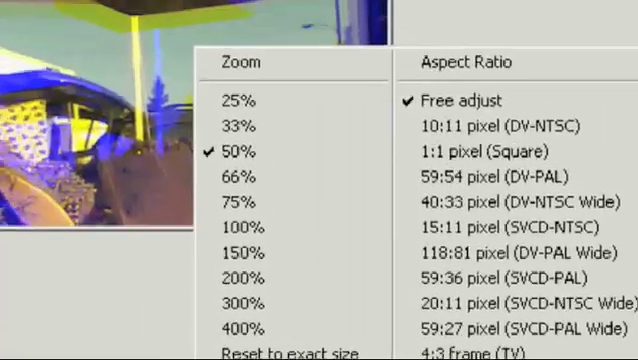
# Scroll through the filtered 3D output preview.
pyautogui.scroll(-3)
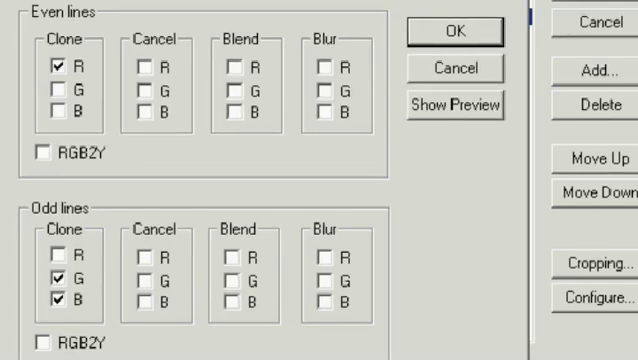
# Confirm Interlaced RGB with Clone R on even lines, Clone G and B on odd lines.
pyautogui.click(453, 32)
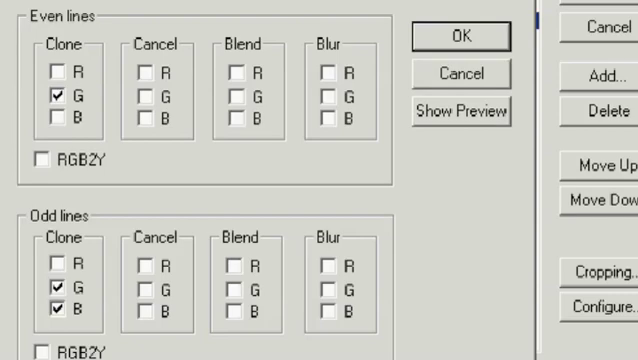
# Confirm Interlaced RGB with Clone G on even lines, Clone G and B on odd lines.
pyautogui.click(50, 265)
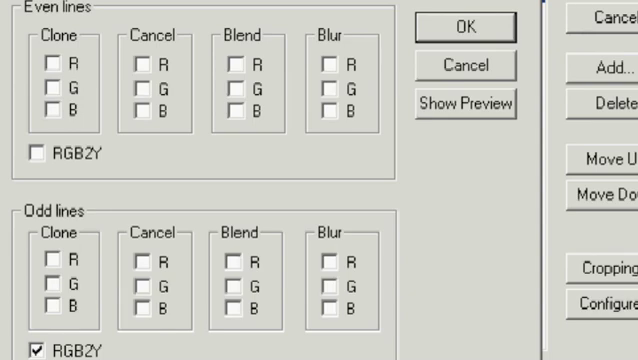
# Confirm RGB2Y on odd lines in one filter; Clone G even, Clone R and B odd in the other.
pyautogui.click(479, 28)
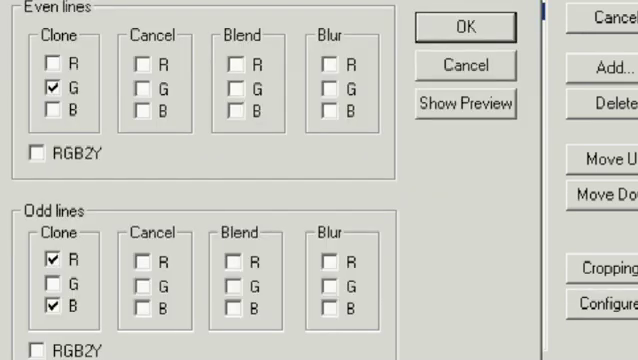
pyautogui.click(37, 256)
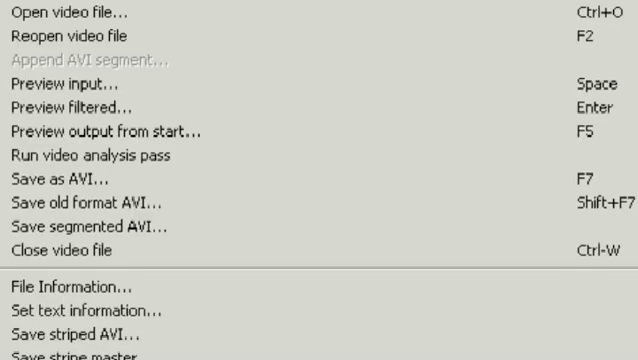
# Start saving as AVI and type 'test' as the file name.
pyautogui.click(60, 180)
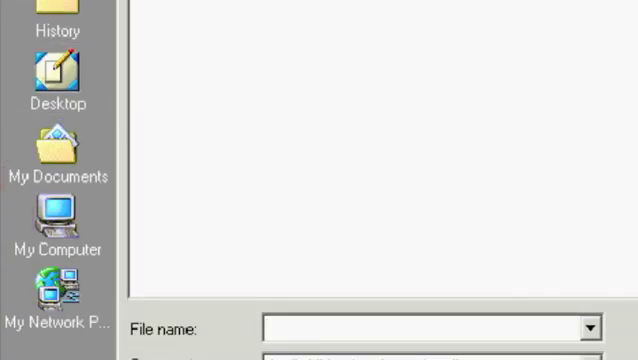
pyautogui.write('test')
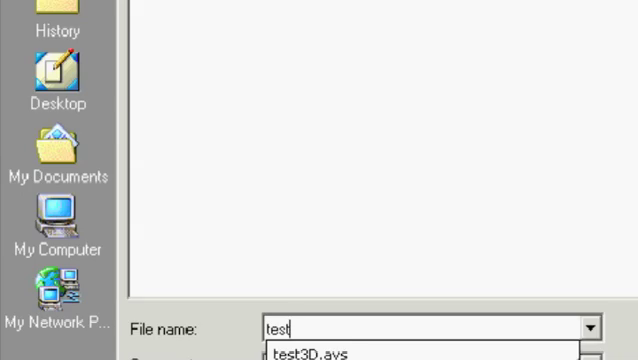